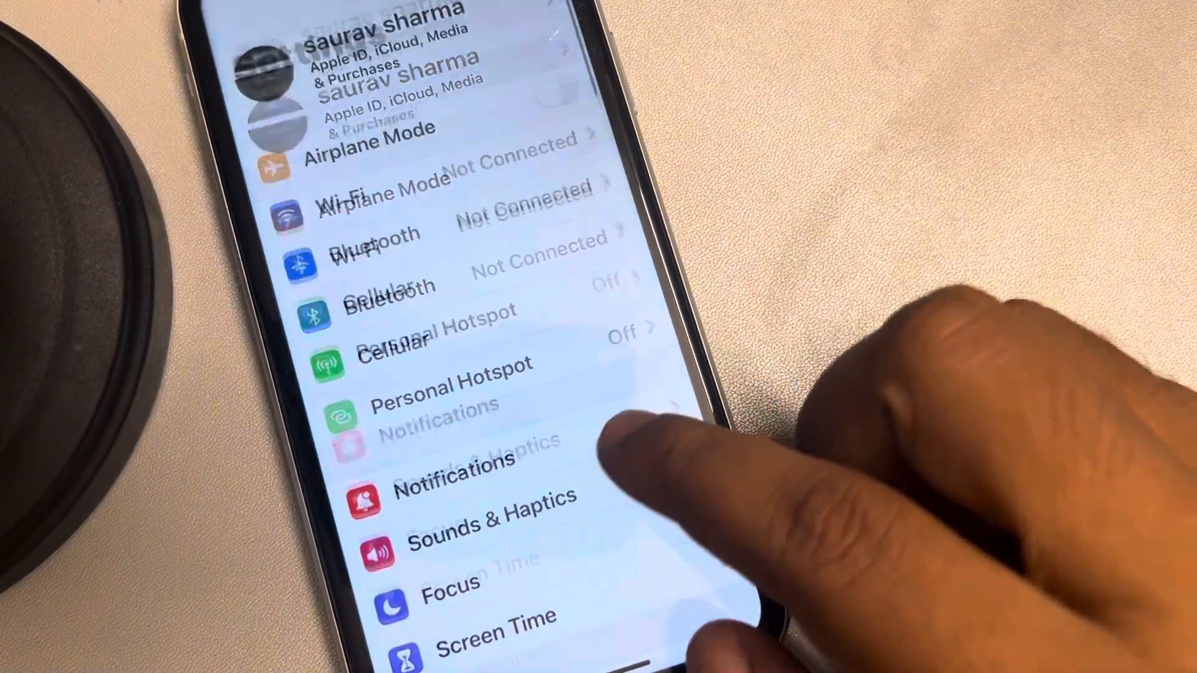
# Step: Scroll down the Settings list to reach the Mail entry
pyautogui.scroll(-3)
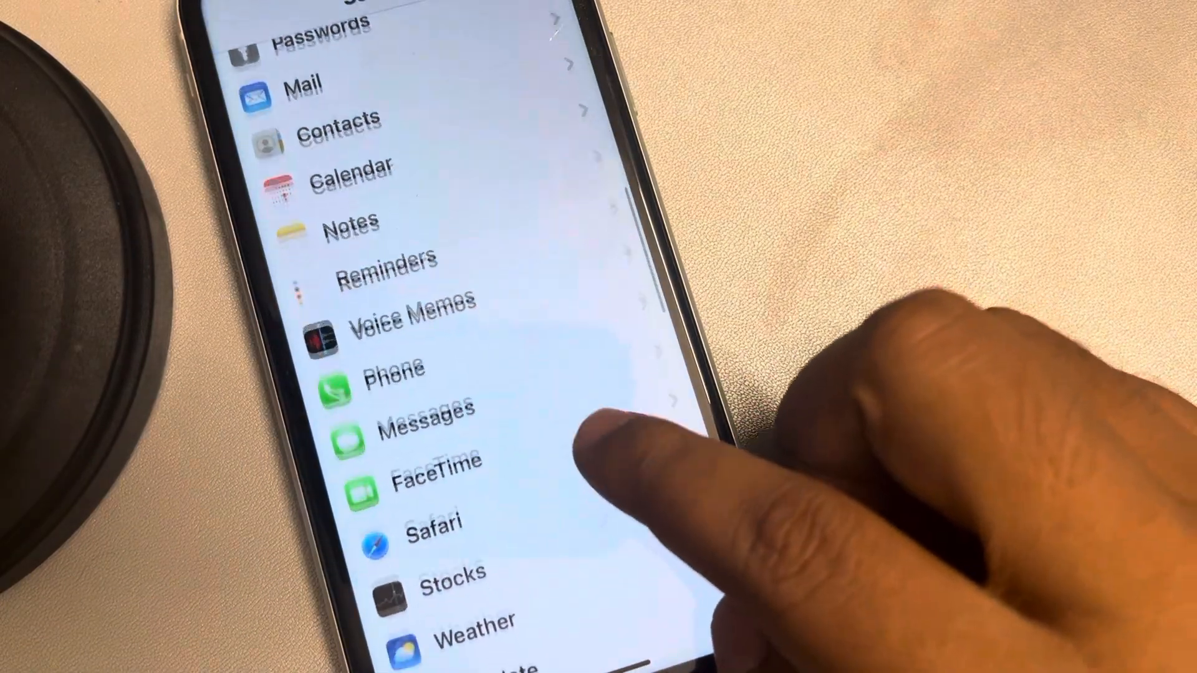
pyautogui.scroll(-3)
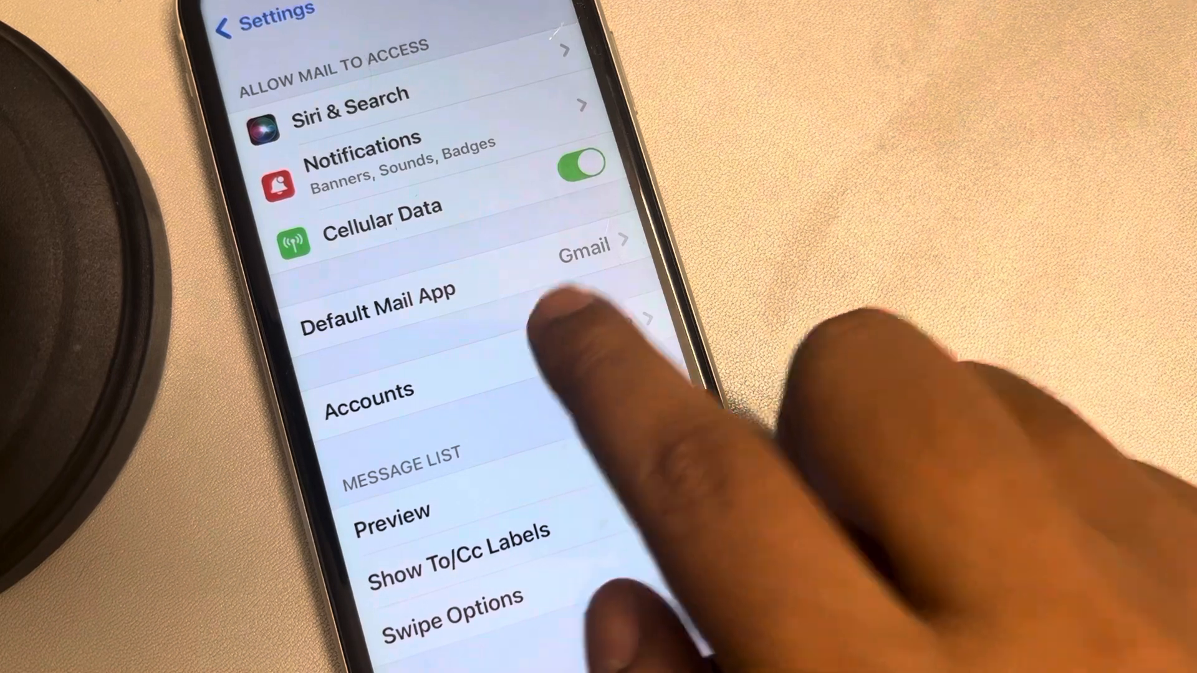
# Step: Go into Accounts and then Fetch New Data to see Push on and the fetch schedule
pyautogui.click(369, 392)
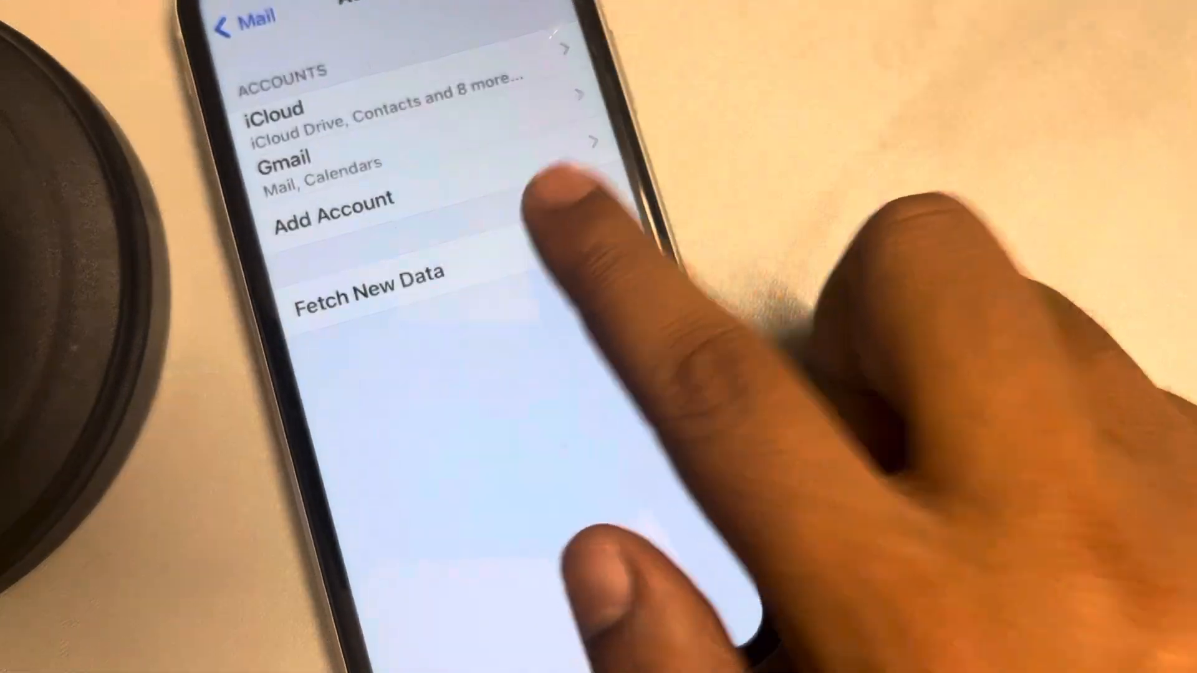
pyautogui.click(371, 294)
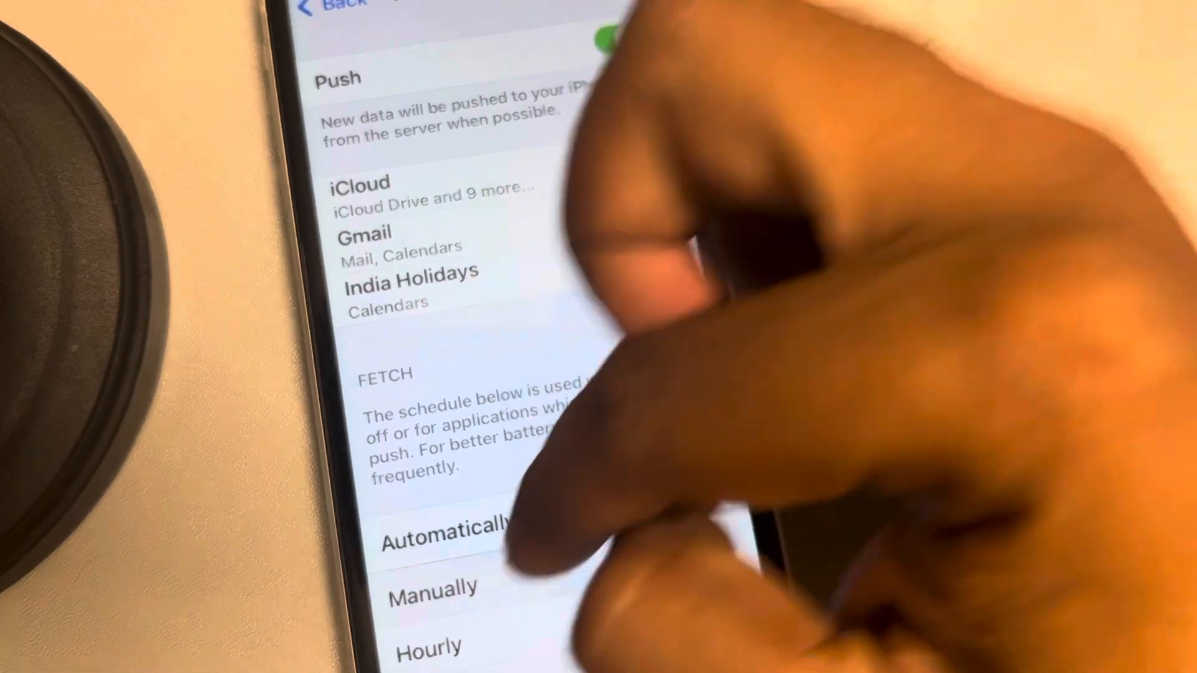
# Step: Go back to the main Mail settings page
pyautogui.click(336, 8)
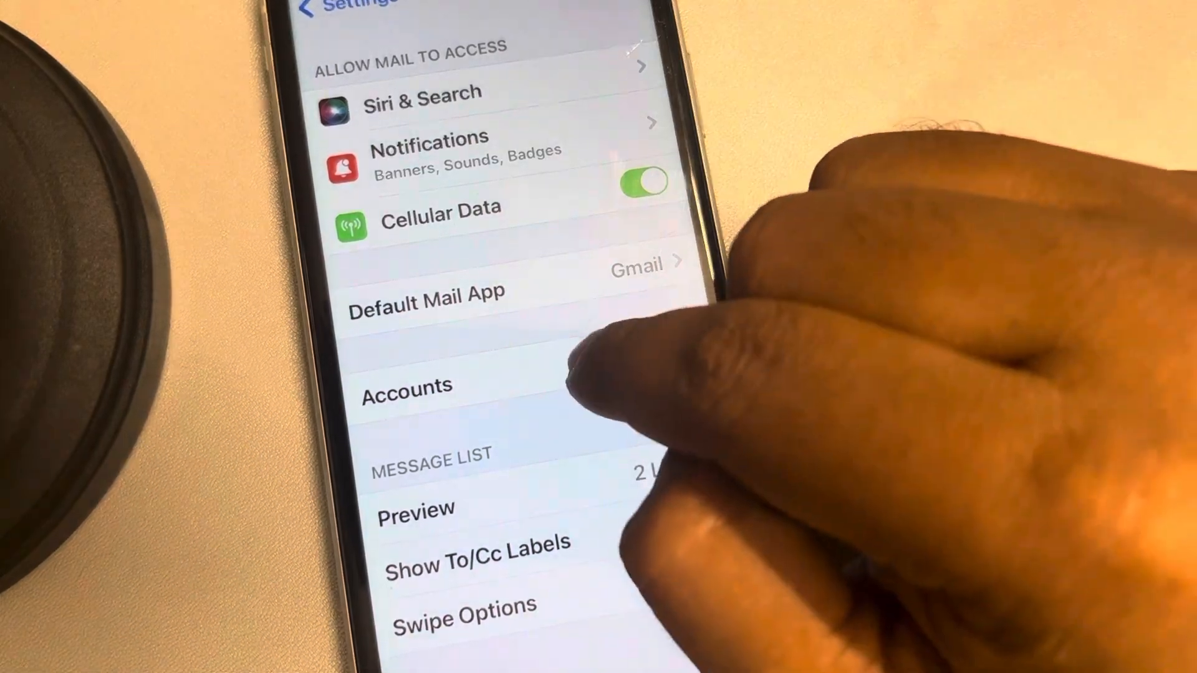
pyautogui.click(407, 385)
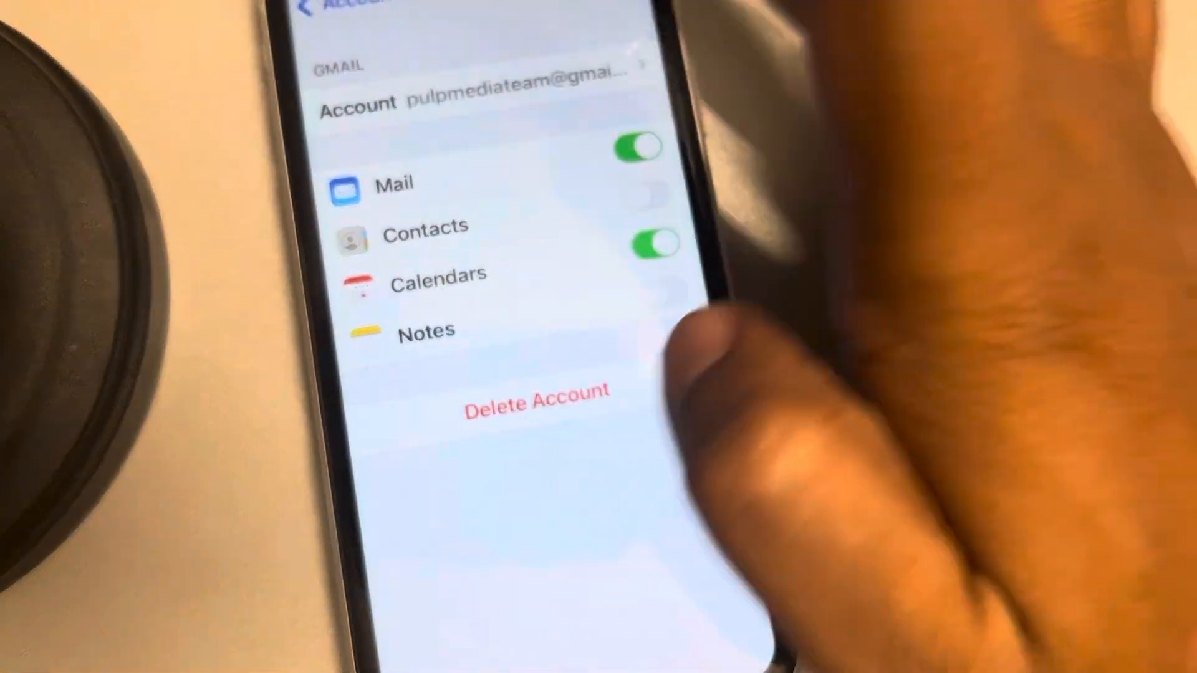
pyautogui.click(328, 11)
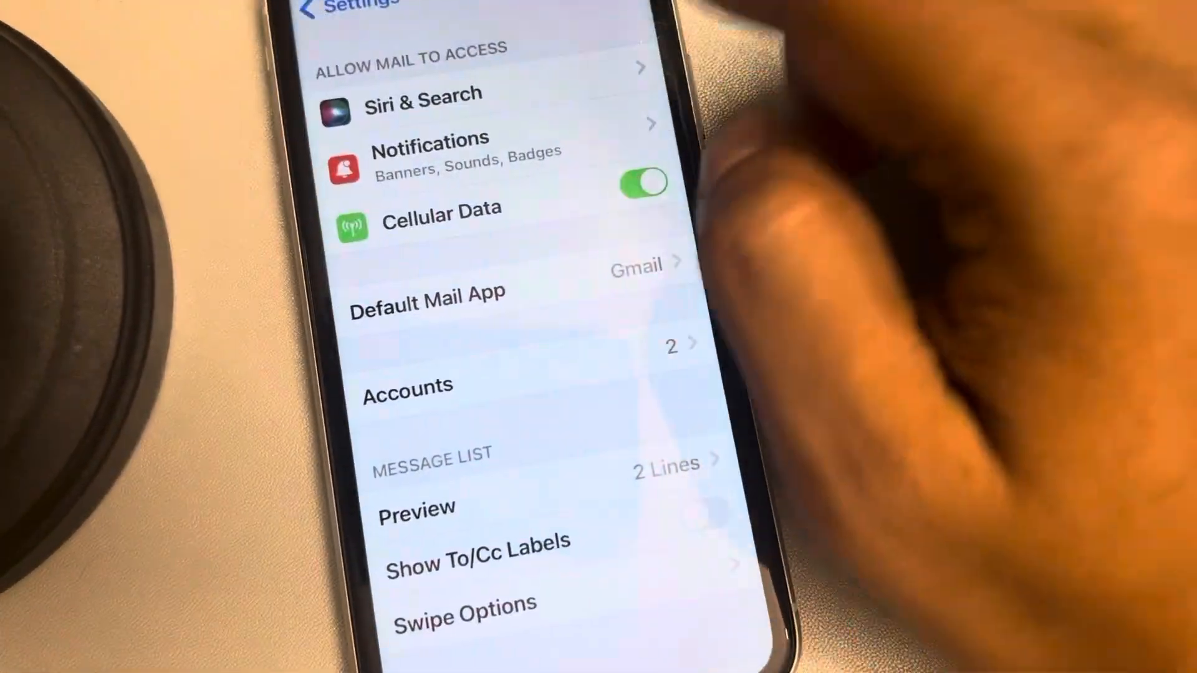
# Step: From Accounts, choose Add Account to show the email provider list
pyautogui.click(407, 385)
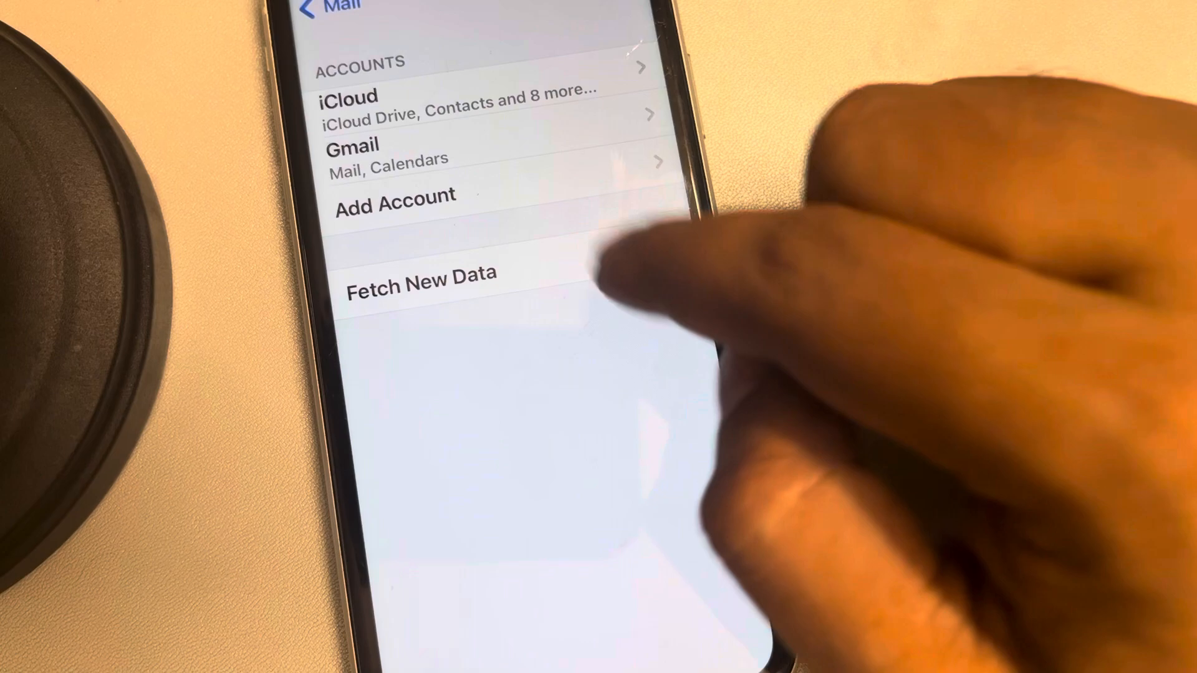
pyautogui.click(394, 195)
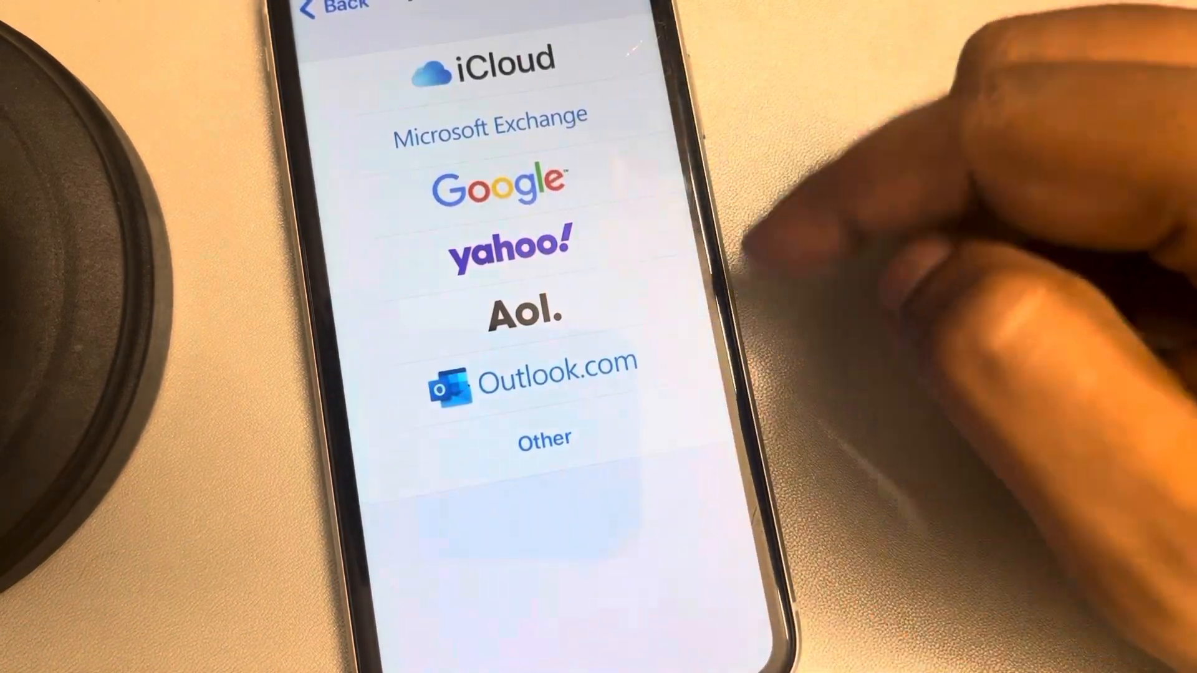